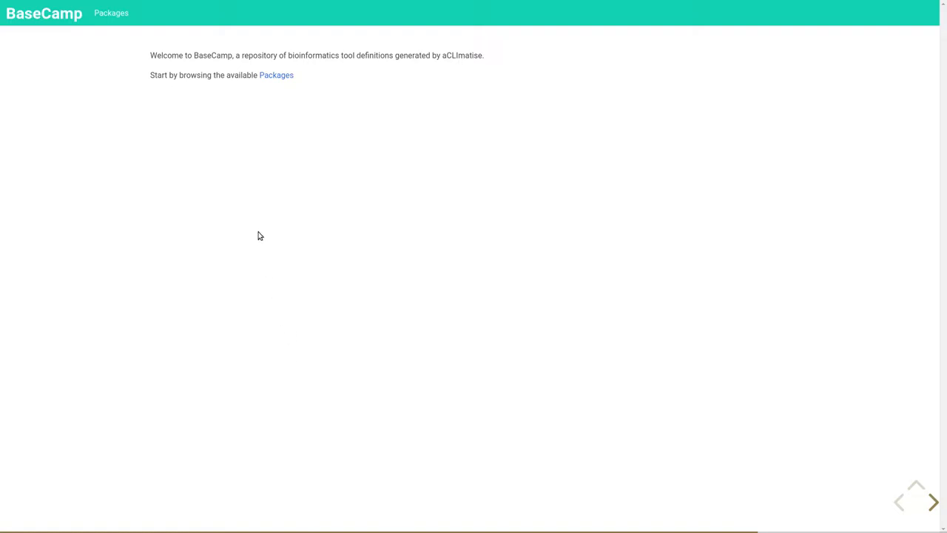
mouse_move(276, 75)
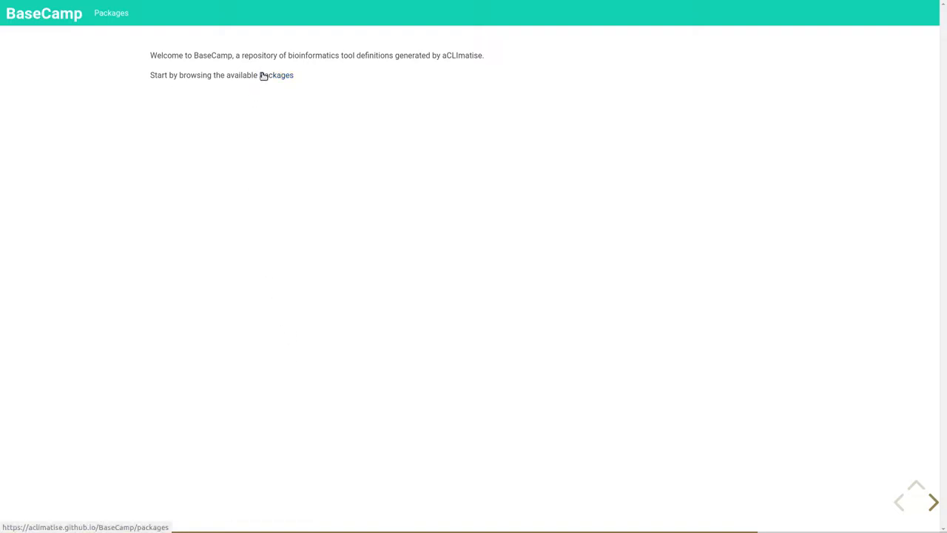
Navigate Packages → freebayes → version 1.3.2 → freebayes executable to reach its CWL wrapper
left_click(276, 75)
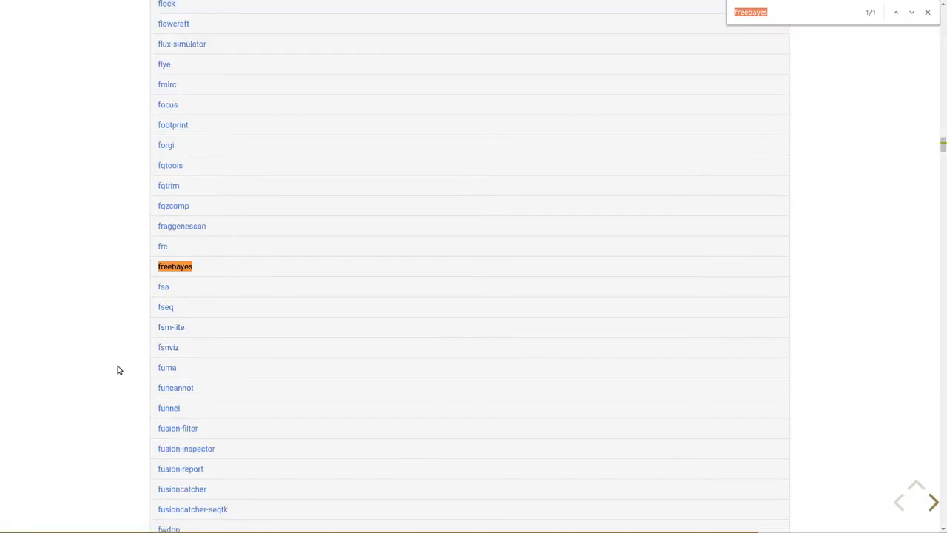
left_click(175, 267)
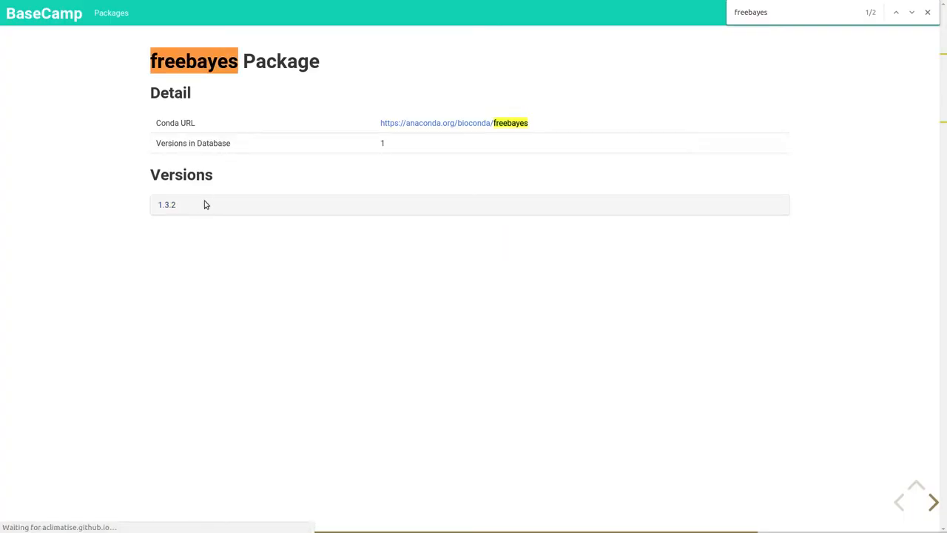
left_click(166, 205)
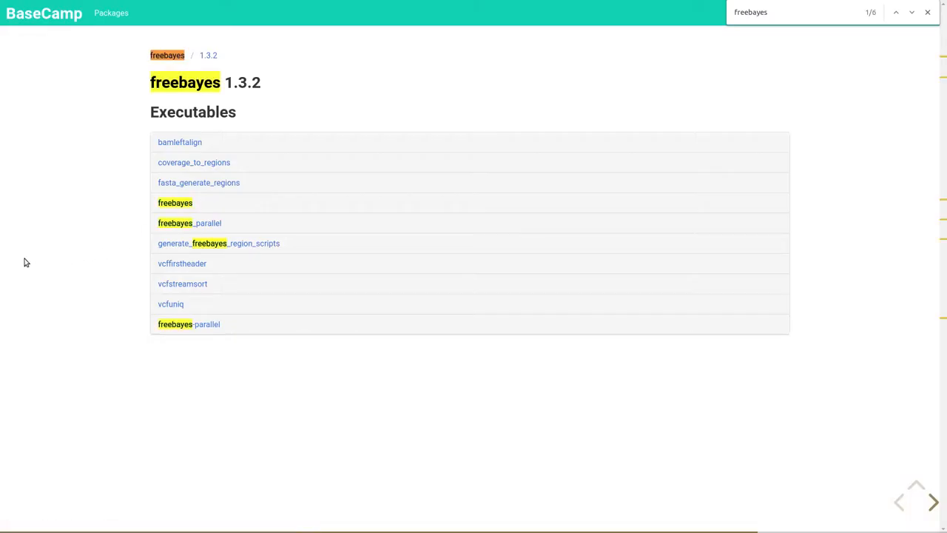
mouse_move(175, 203)
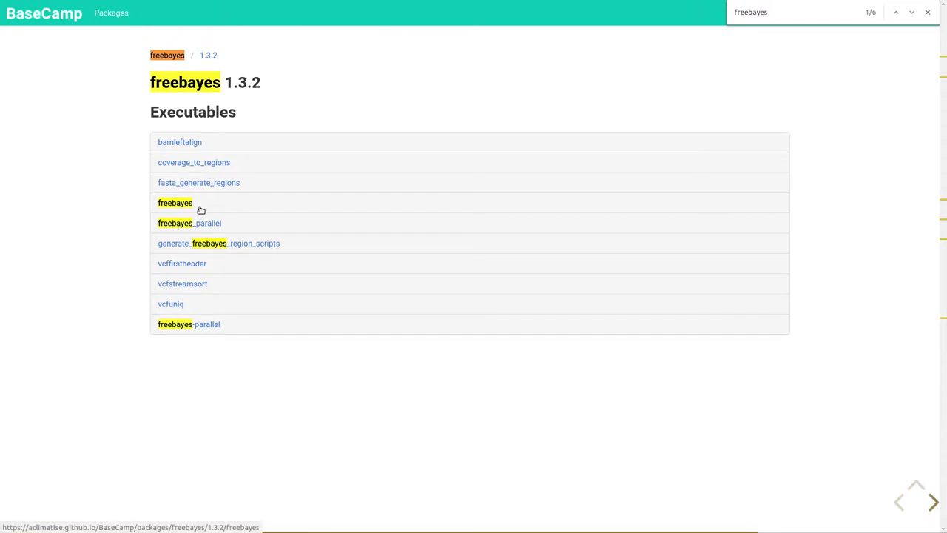
left_click(175, 202)
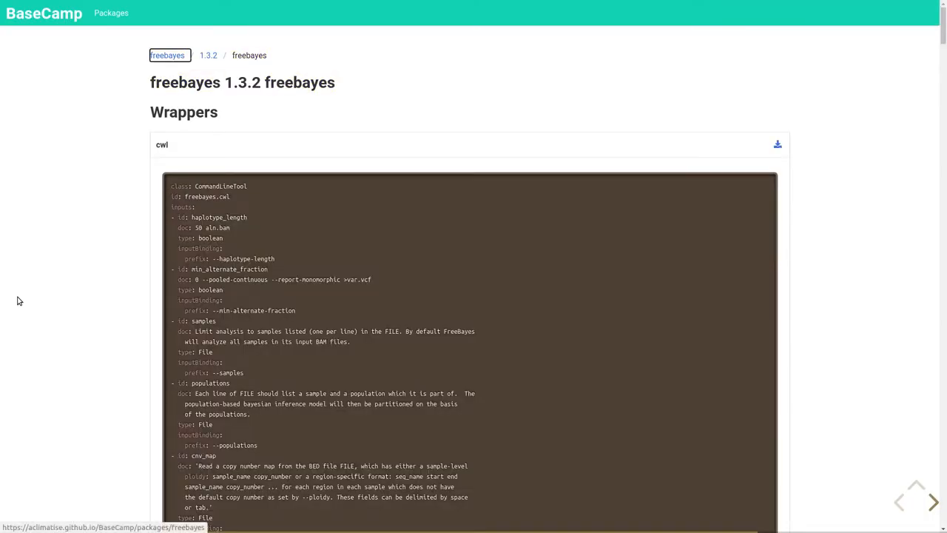
mouse_move(502, 120)
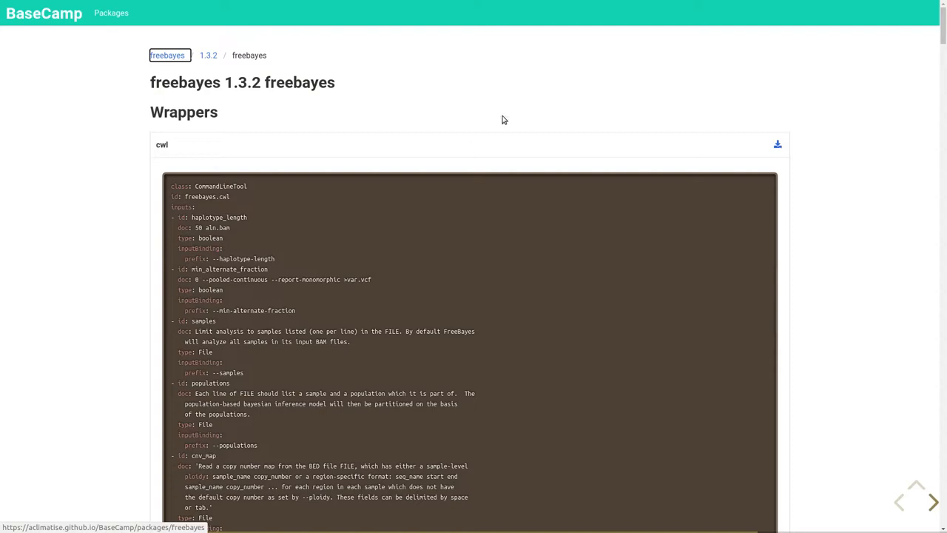
mouse_move(777, 146)
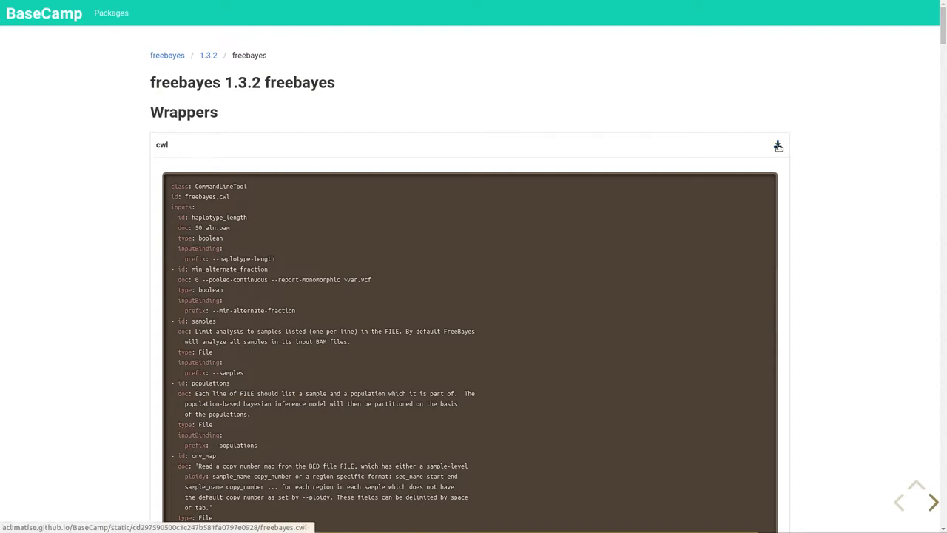
Download the freebayes CWL wrapper as freebayes.cwl
left_click(778, 144)
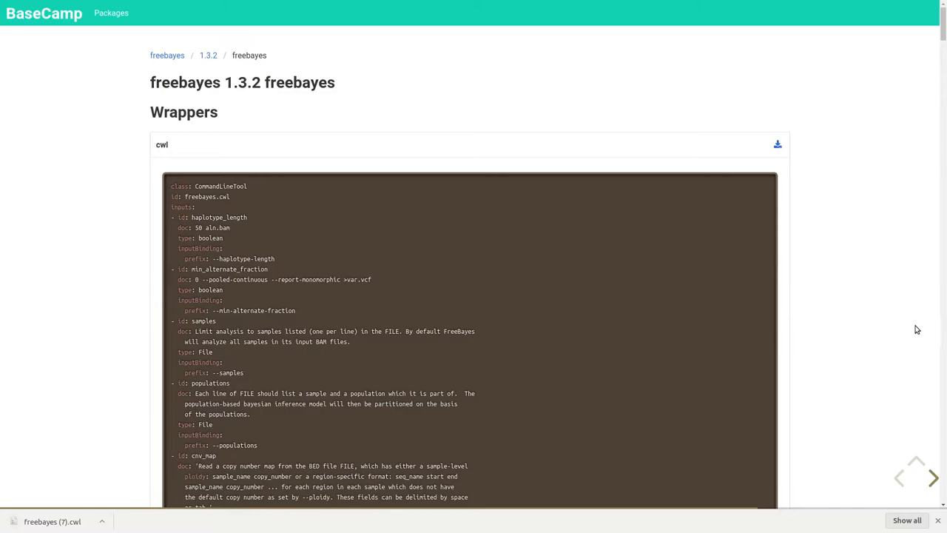